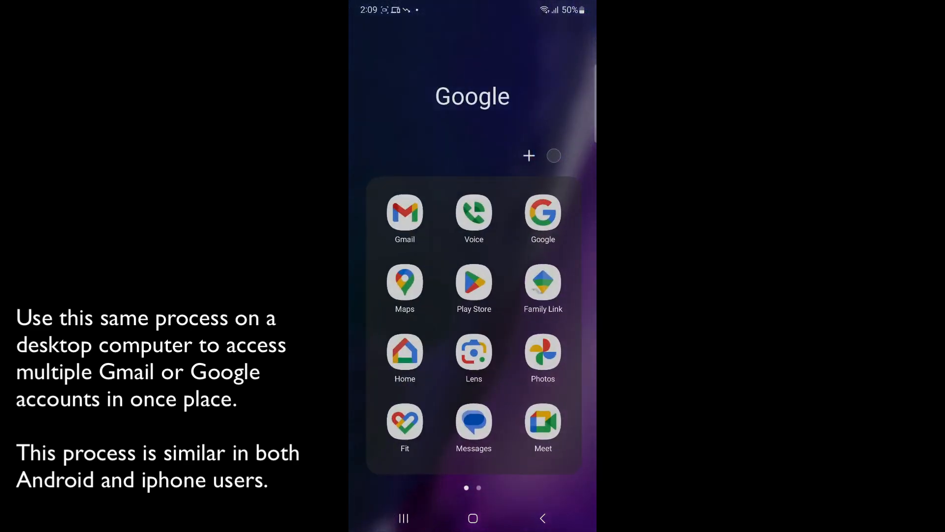
Launch the Gmail app from the Google folder on the home screen
click(405, 213)
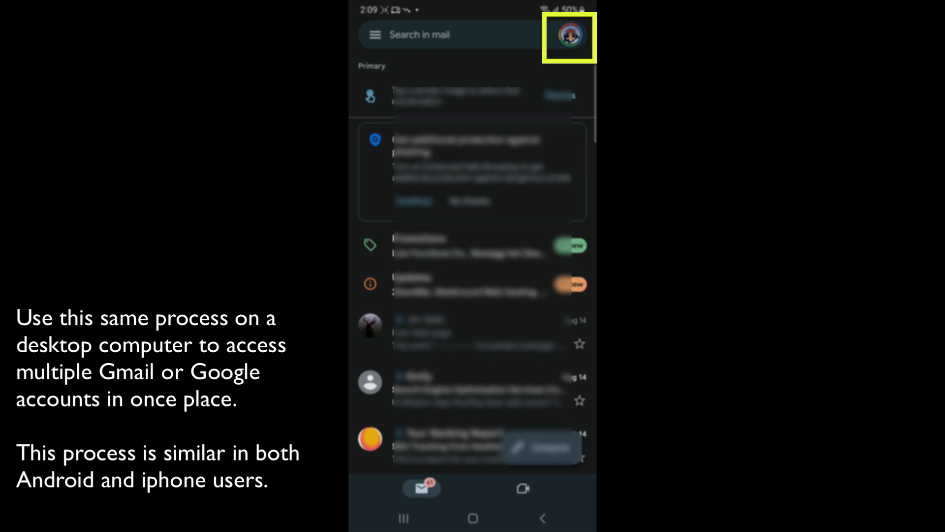
click(568, 36)
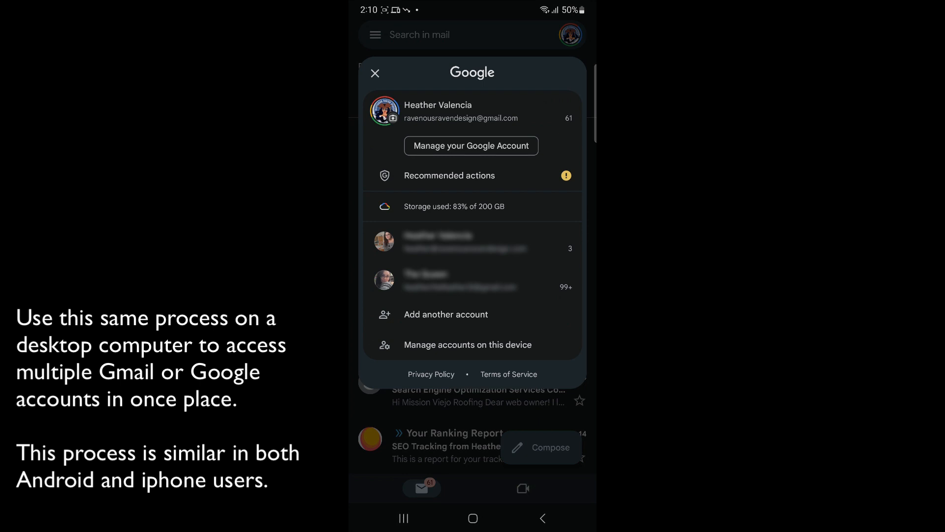
click(445, 314)
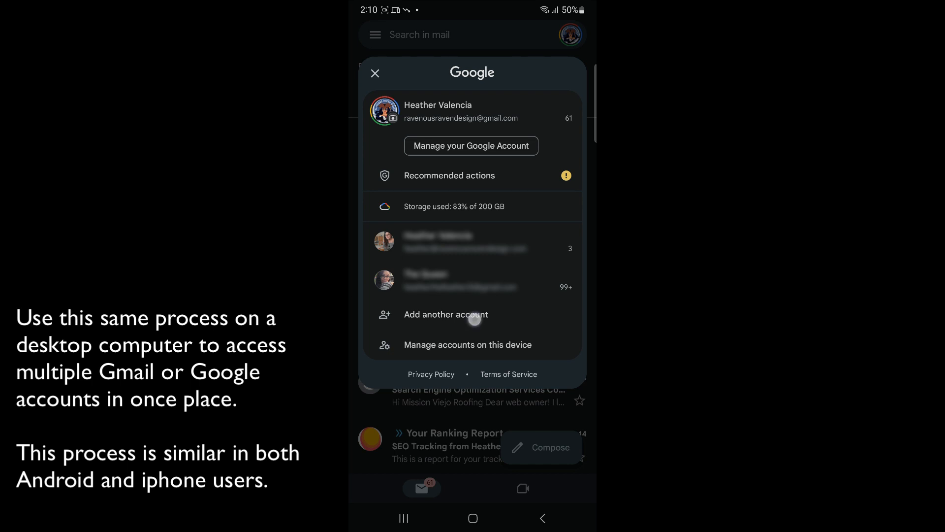
click(445, 314)
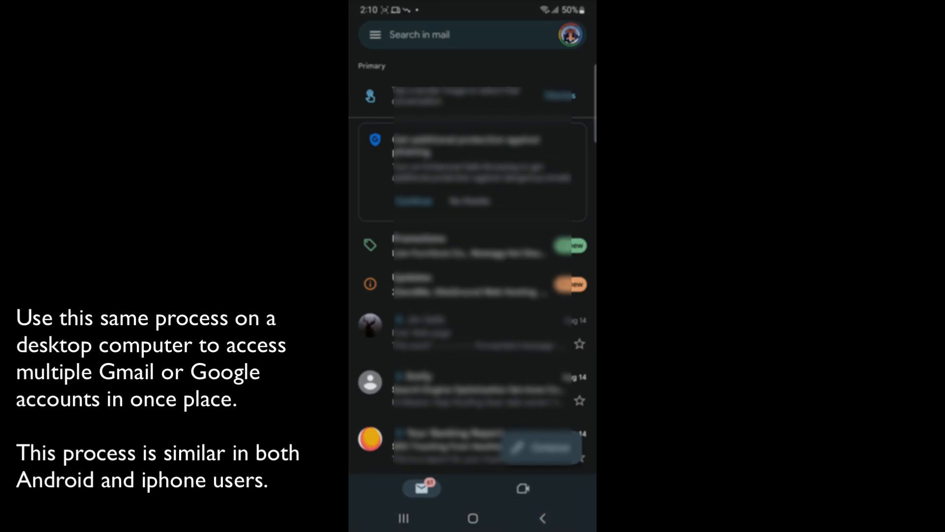
Switch to the second signed-in Google account via the profile picture
click(569, 34)
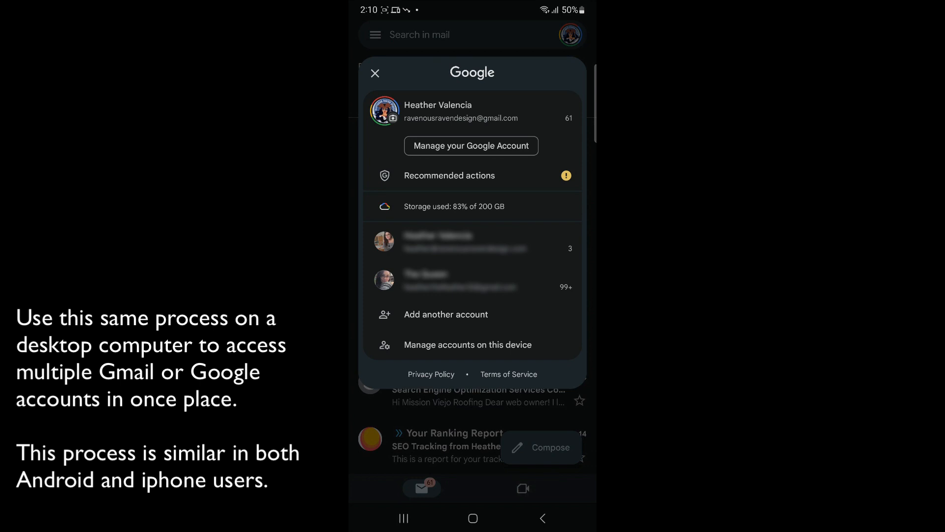
click(374, 72)
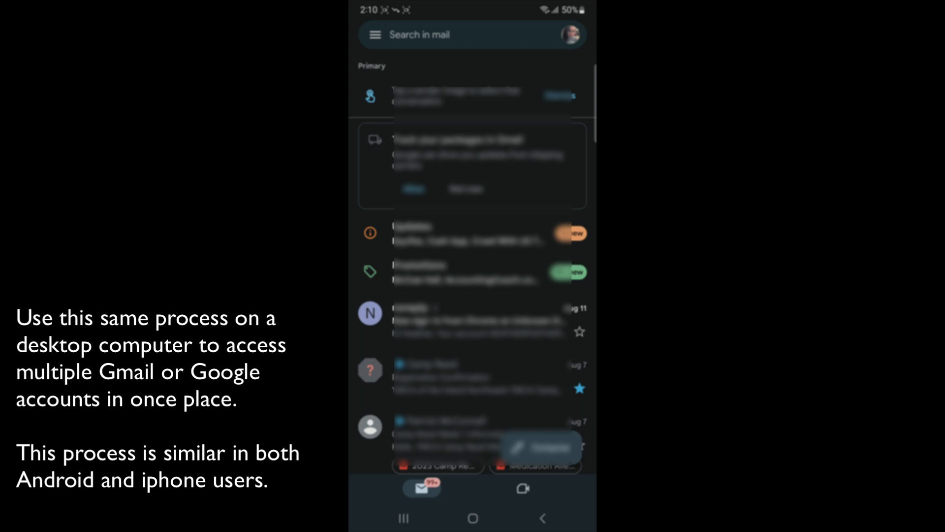
Show the navigation drawer listing All inboxes above the account's folders
click(374, 35)
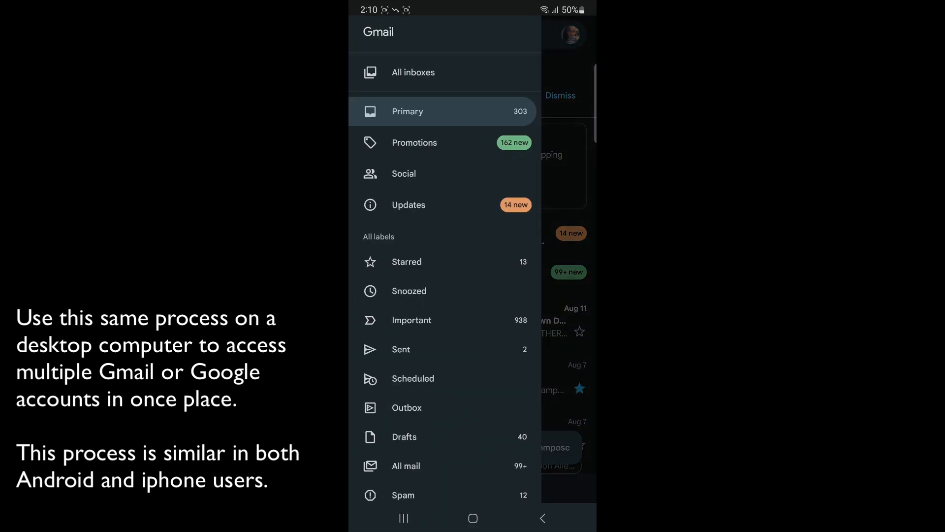